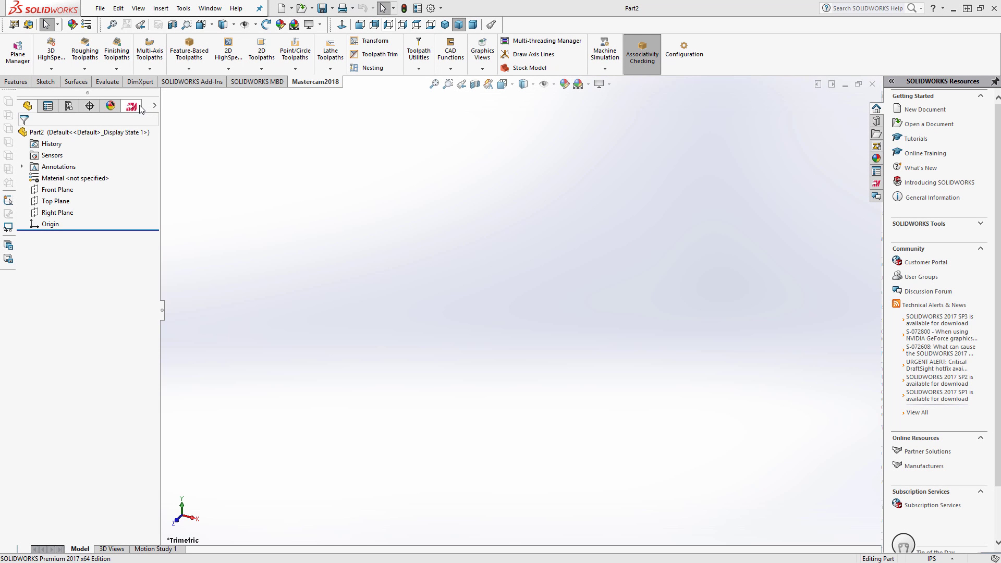
Step: Add a default router machine group from Tools > Mastercam2018 > Router Machines
left_click(132, 107)
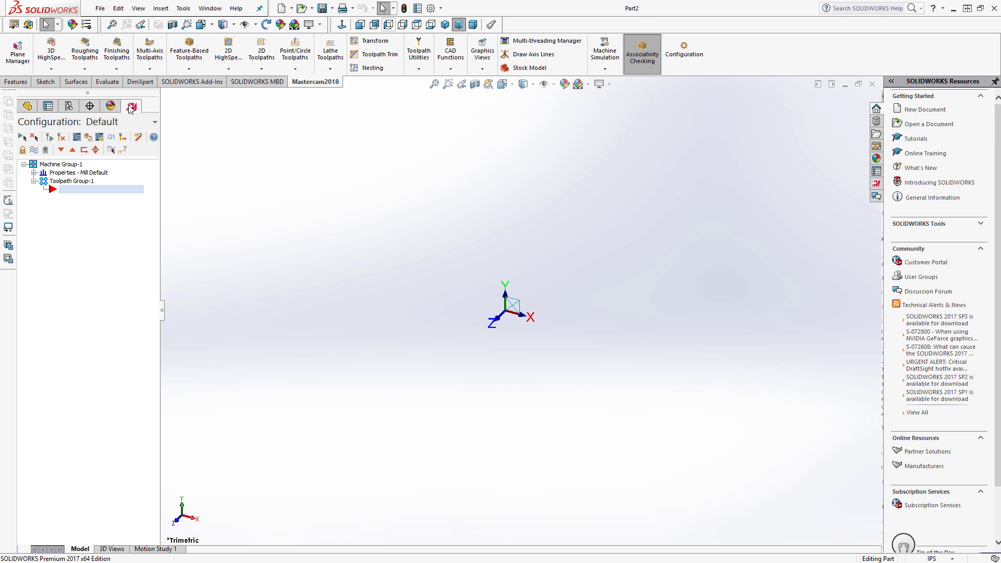
mouse_move(182, 9)
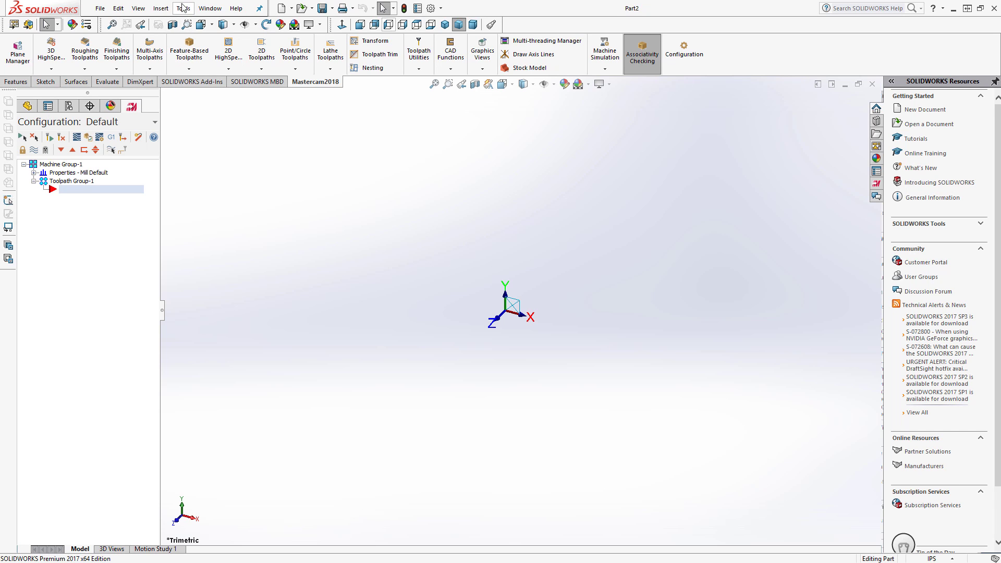
left_click(182, 7)
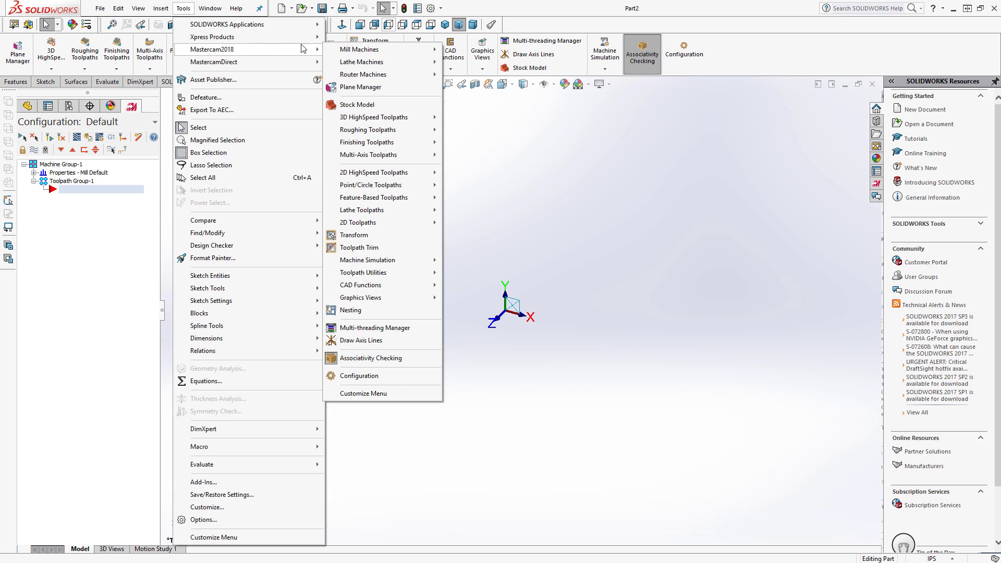
mouse_move(363, 75)
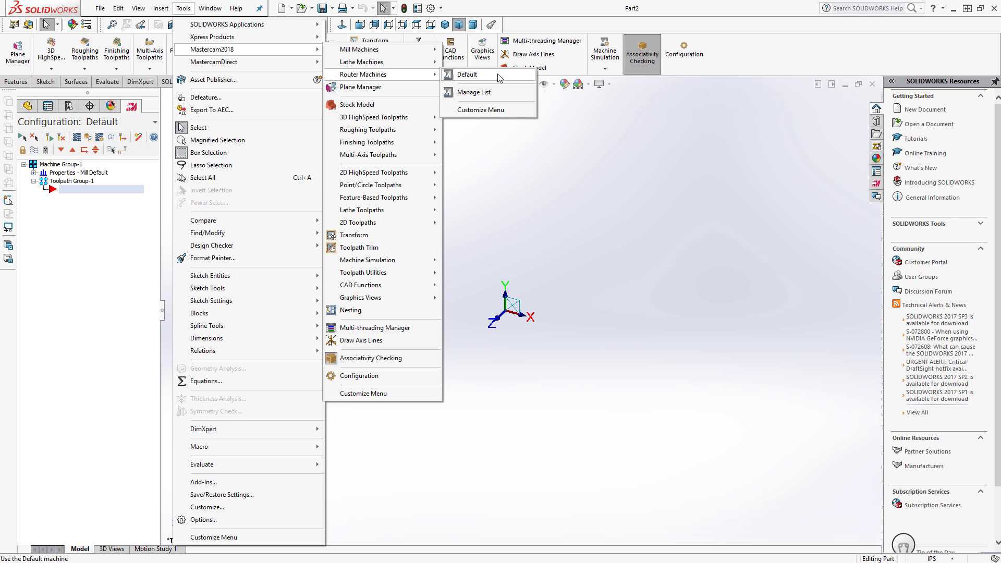
left_click(467, 76)
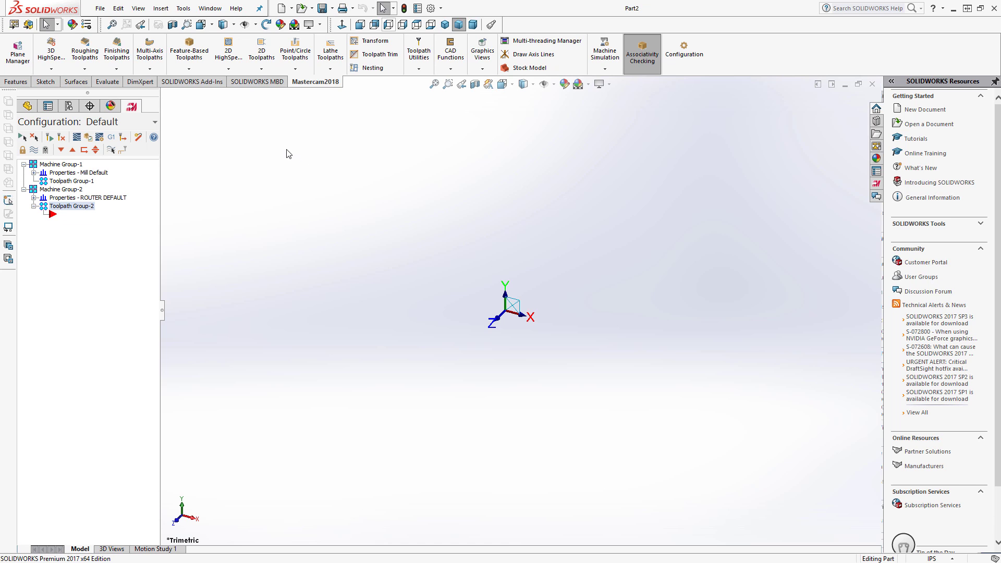
left_click(261, 41)
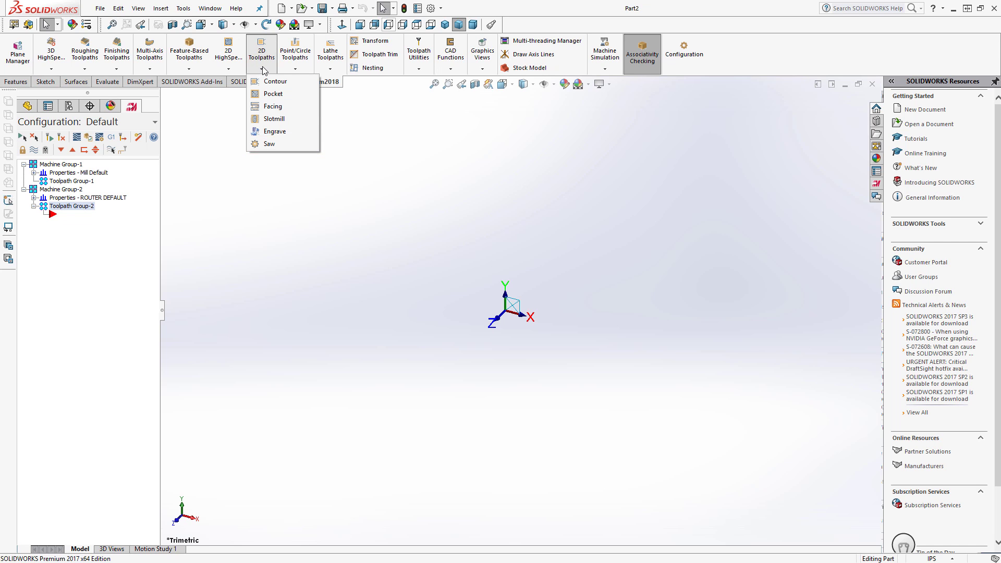
left_click(295, 49)
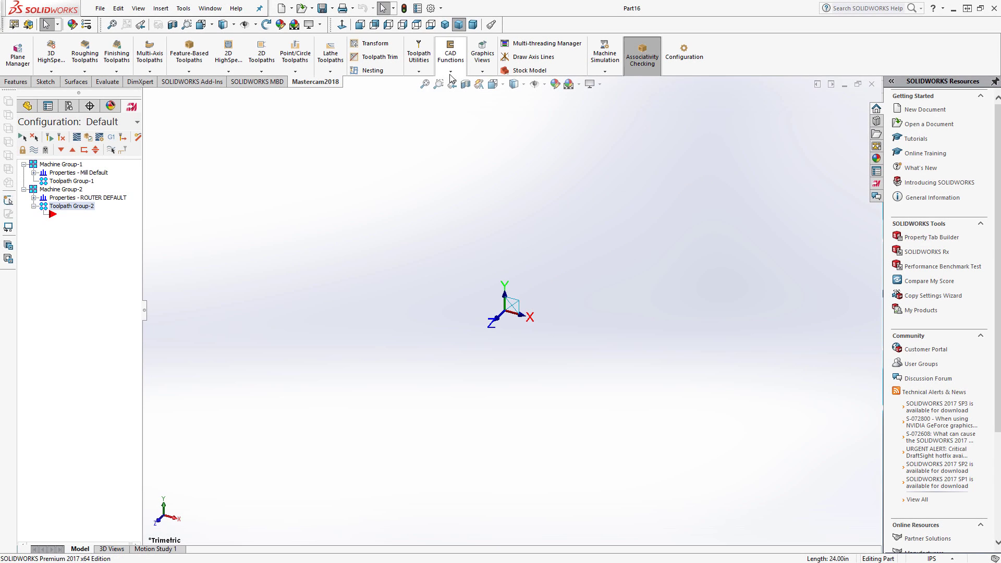
Step: Create closed-stringer stair geometry with 11 stairs via Create Stair and place it at a picked point
left_click(451, 57)
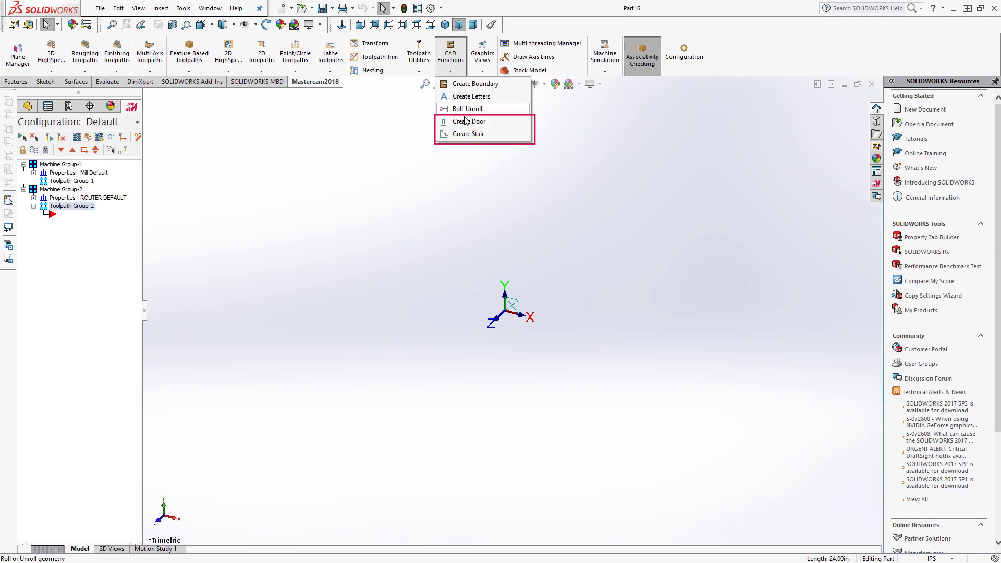
left_click(468, 134)
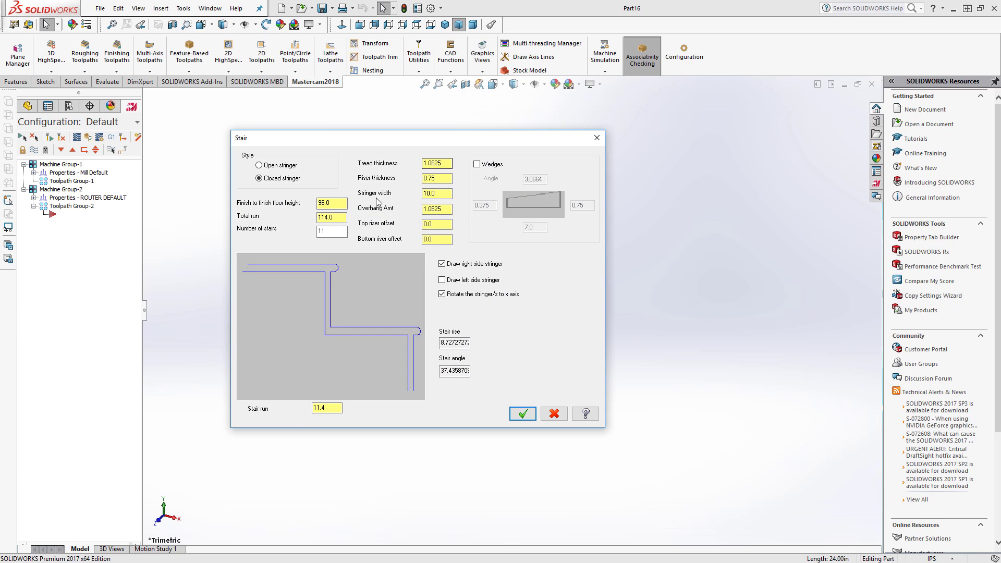
left_click(332, 232)
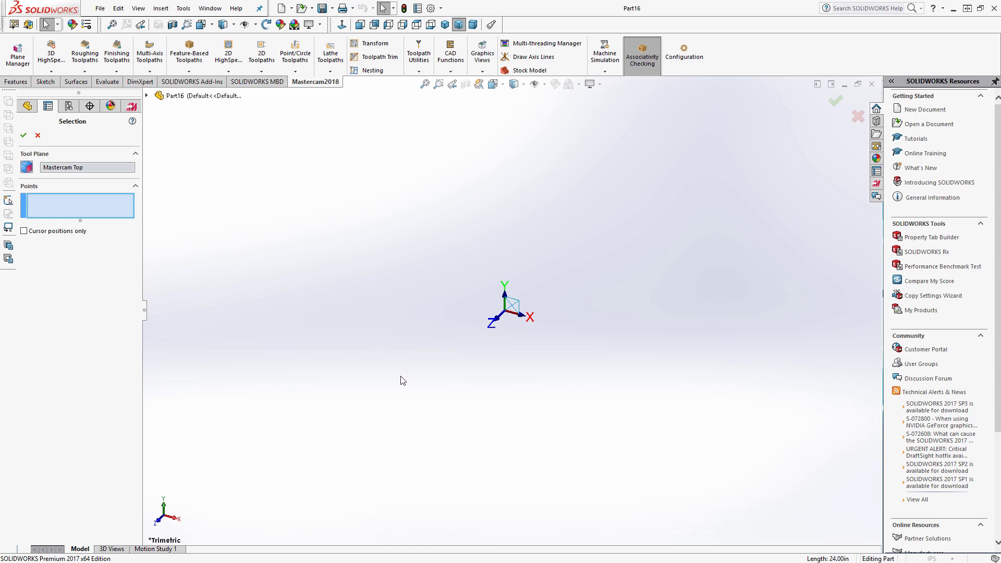
left_click(23, 231)
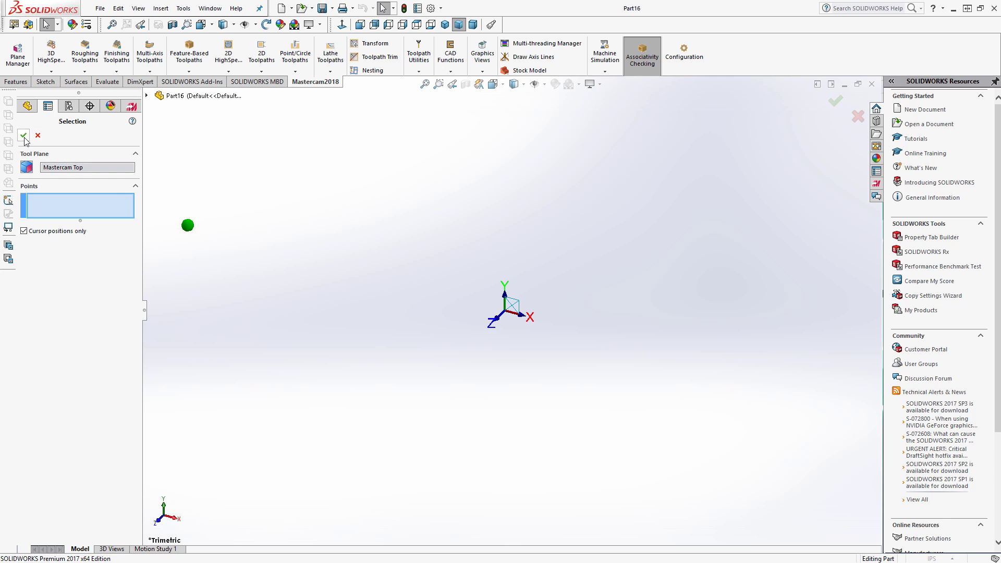
left_click(23, 136)
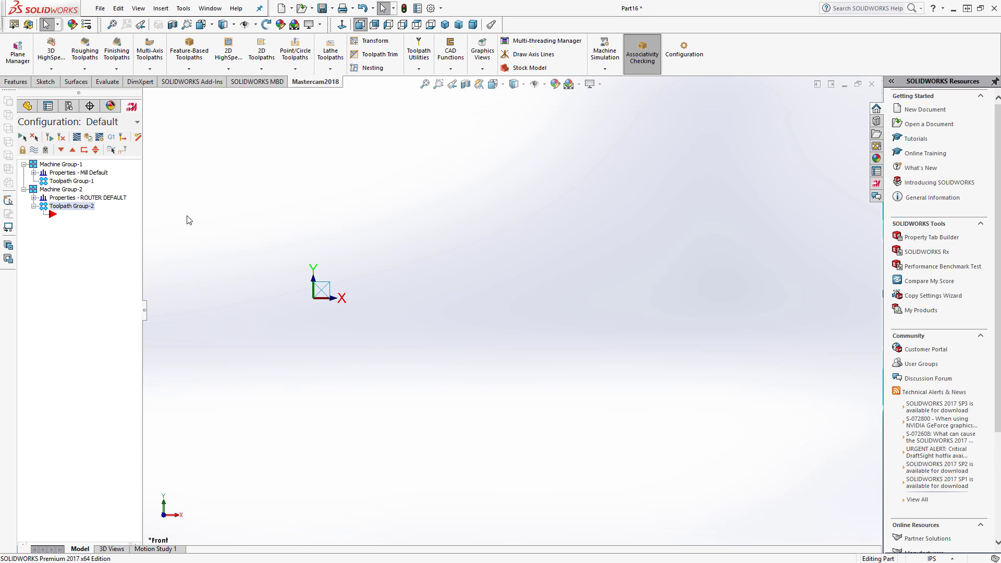
Step: Create a Cathedral-style door outline via Create Door and place it at a picked point
left_click(451, 52)
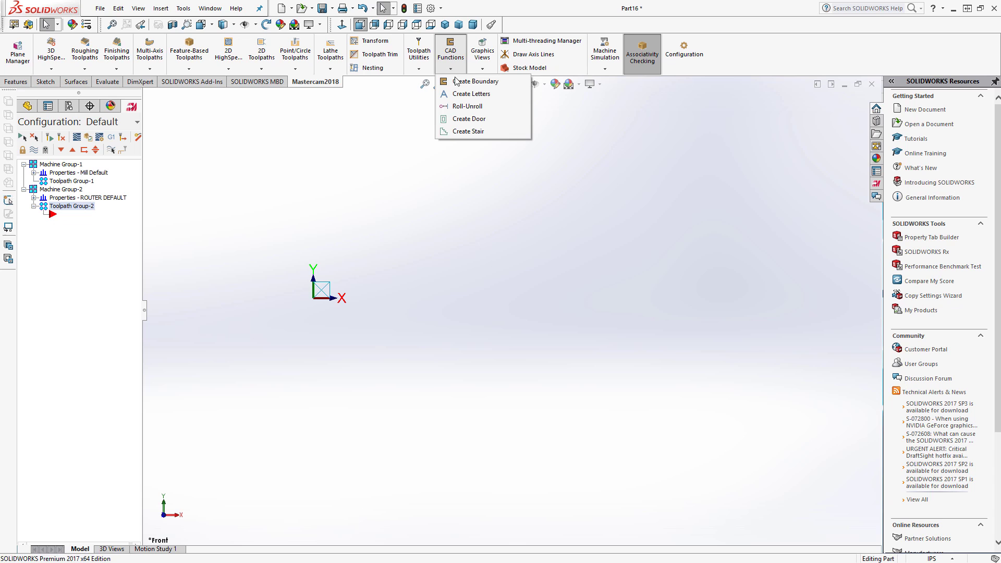
left_click(469, 118)
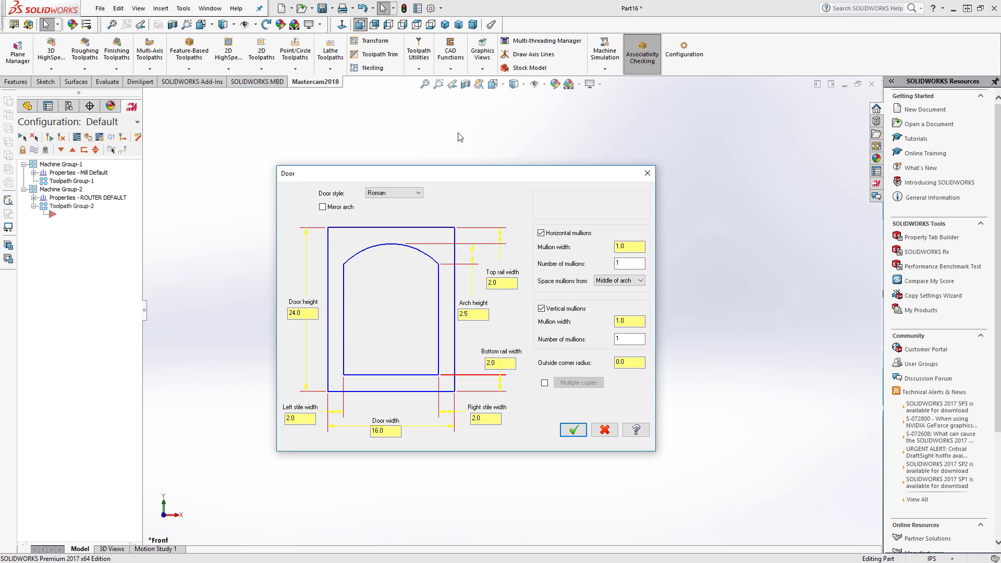
left_click(414, 192)
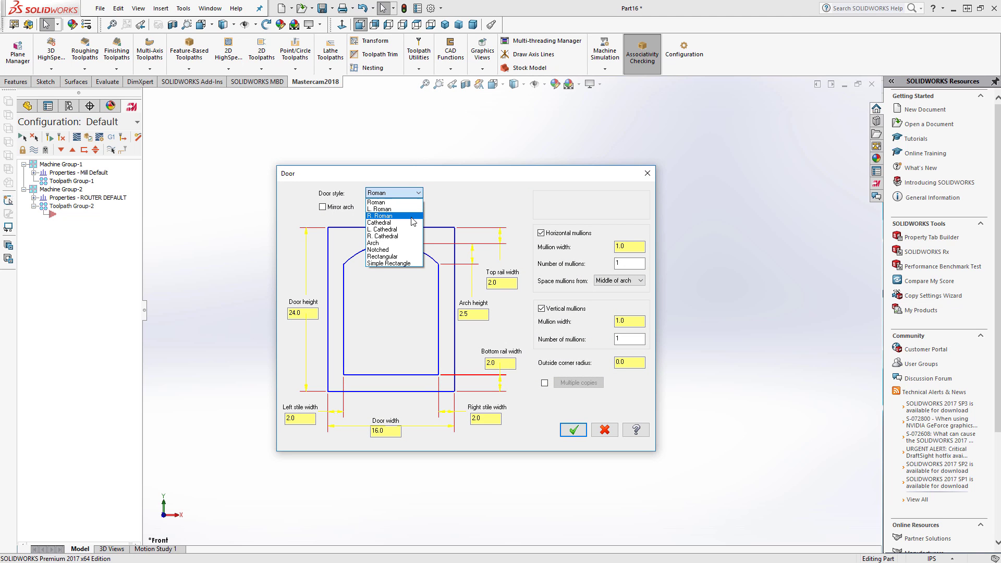
left_click(380, 222)
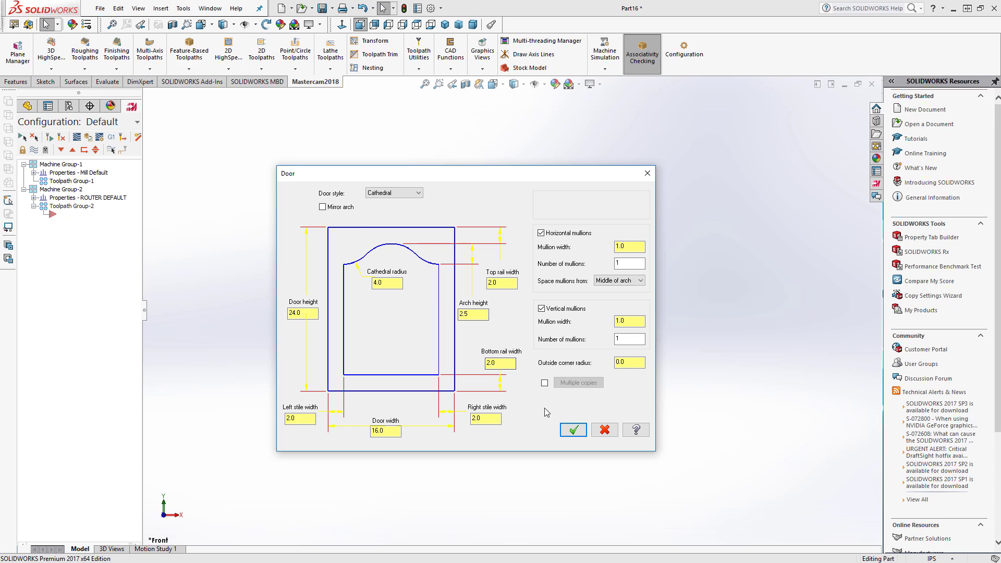
left_click(573, 430)
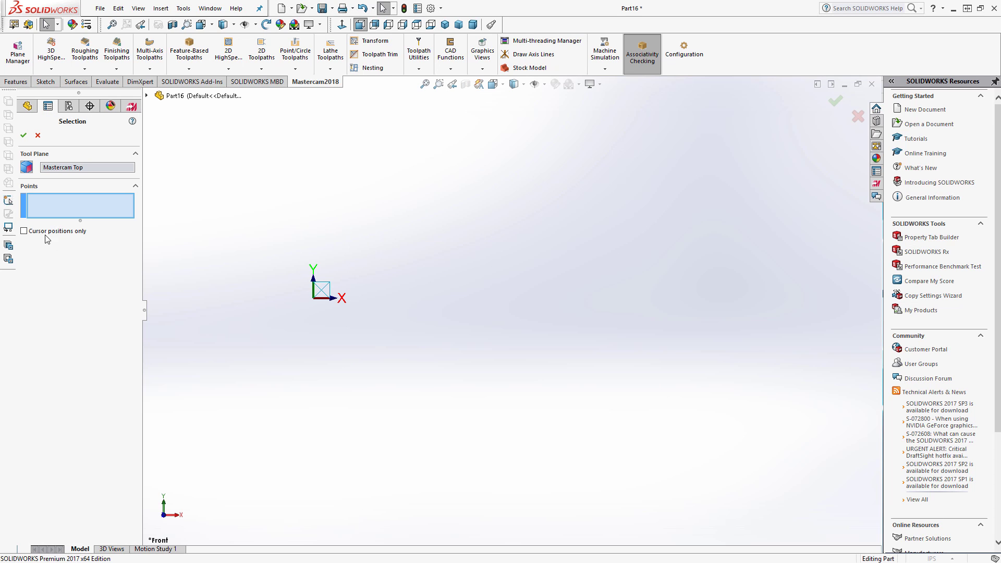
left_click(24, 231)
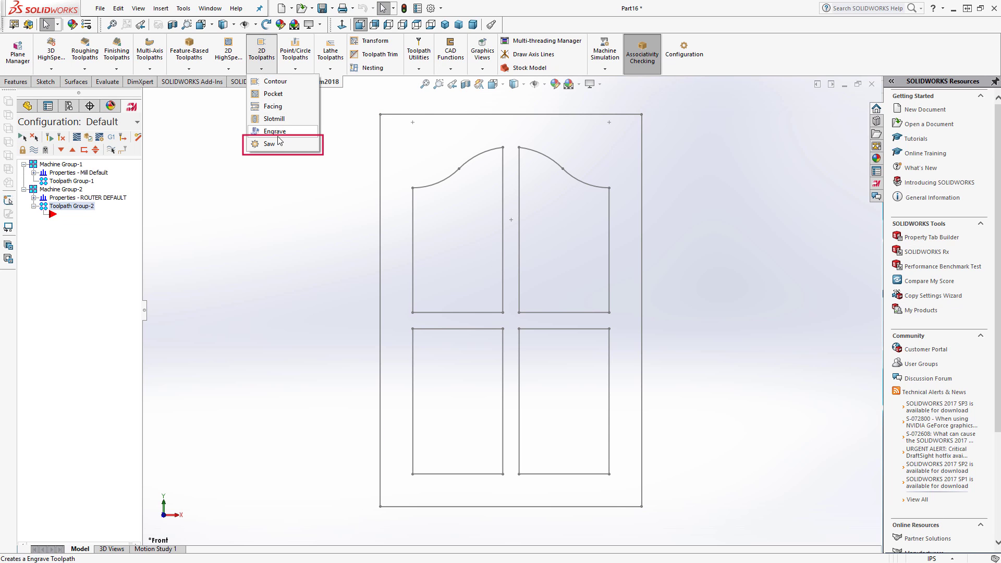
Step: Create a Router Saw toolpath chained along the door's left outer edge and accept its settings
left_click(274, 132)
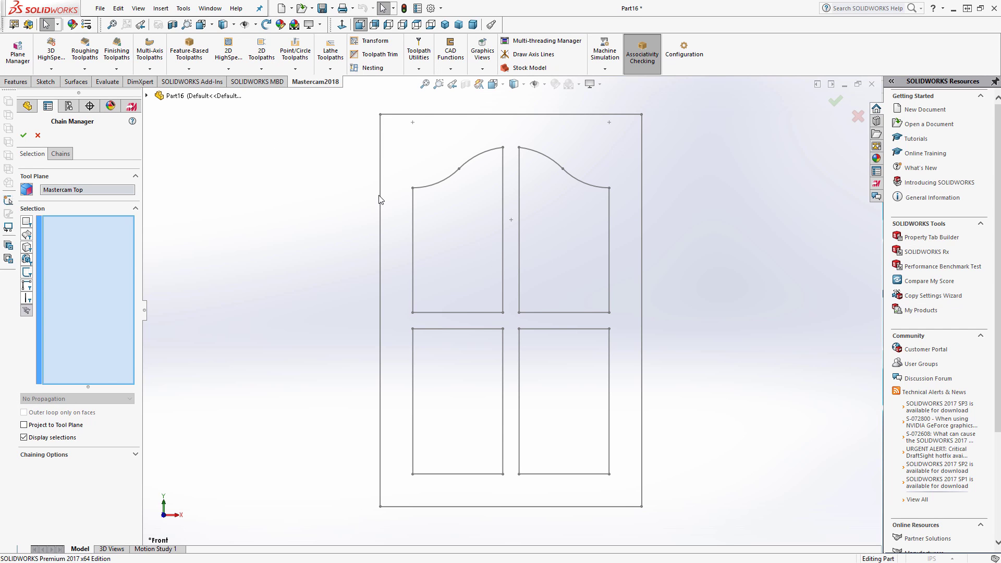
left_click(380, 202)
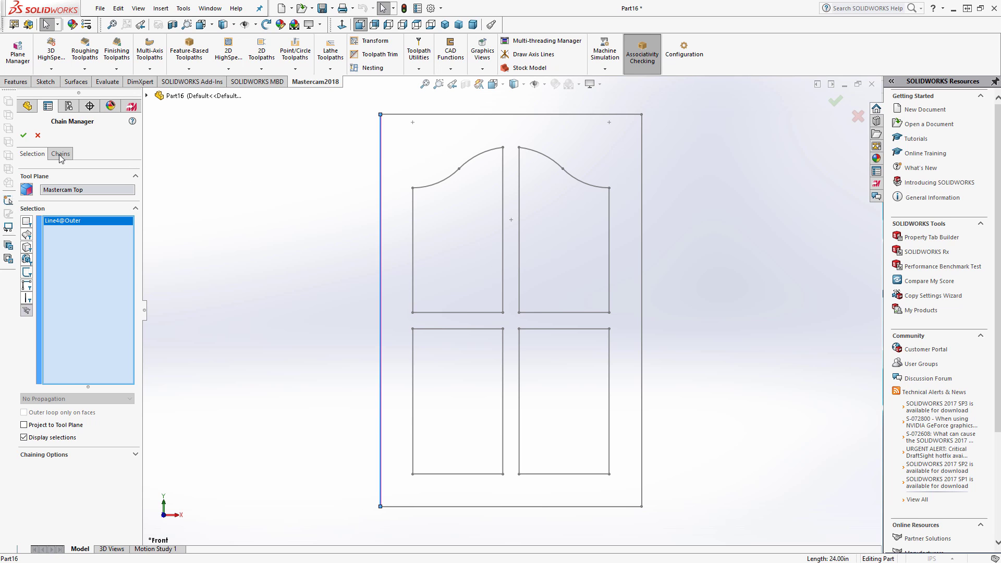
left_click(59, 153)
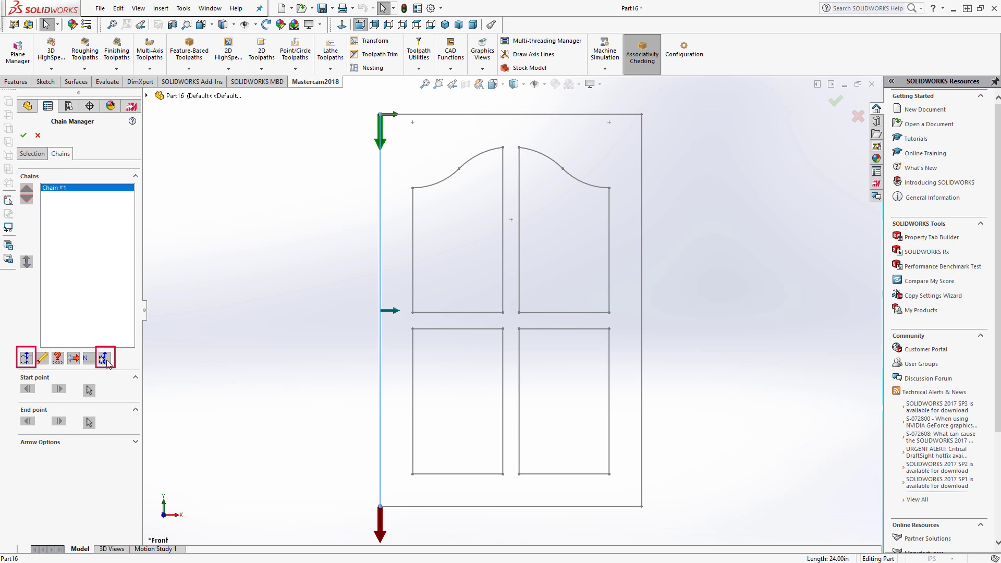
left_click(105, 359)
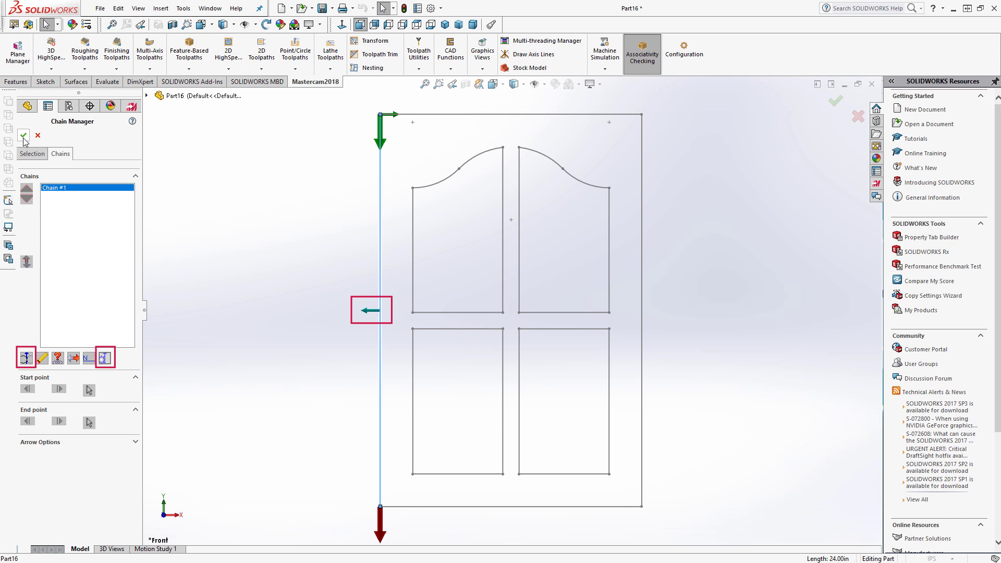
left_click(19, 138)
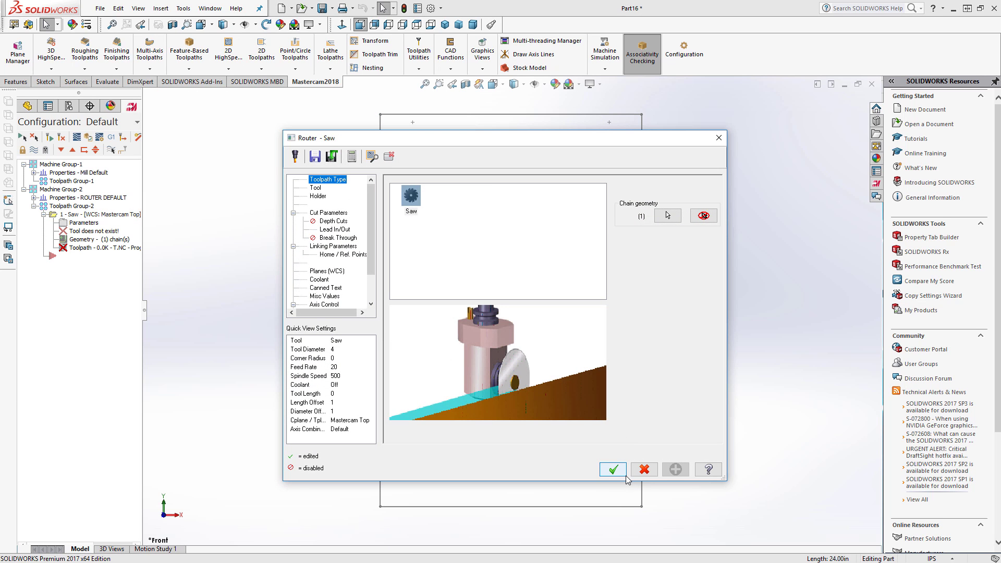
left_click(613, 470)
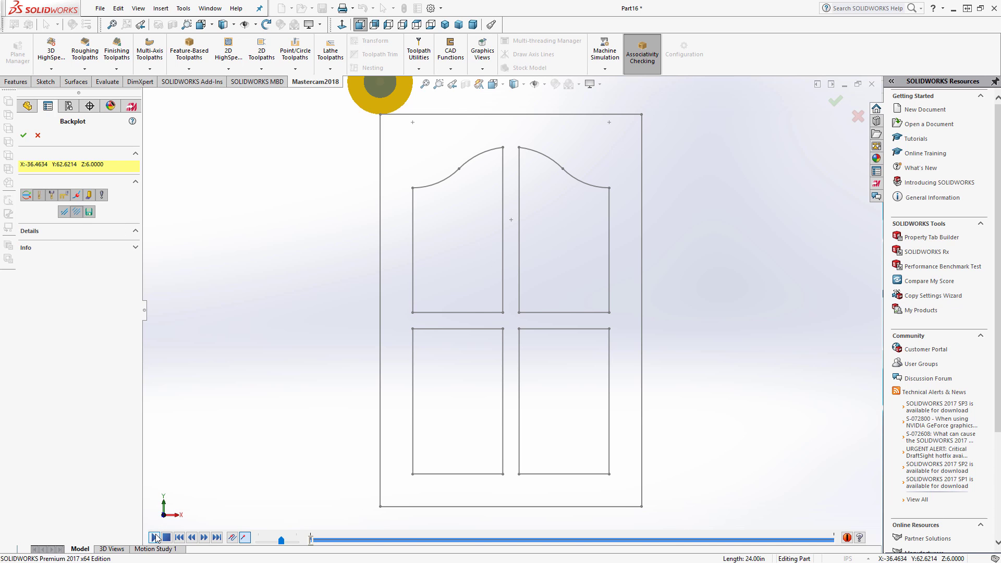
Step: Play the saw toolpath backplot down the door's left edge
left_click(154, 535)
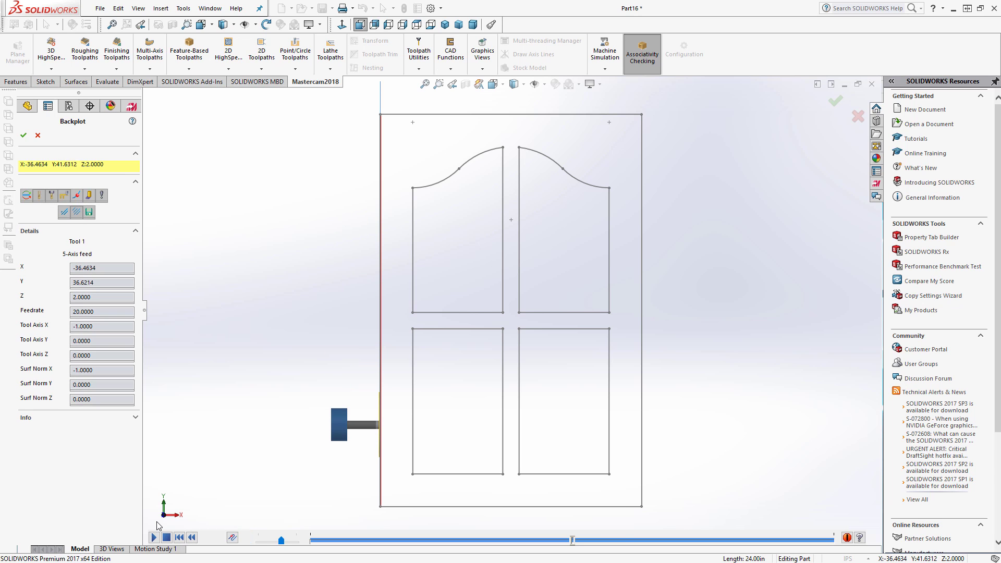
left_click(154, 536)
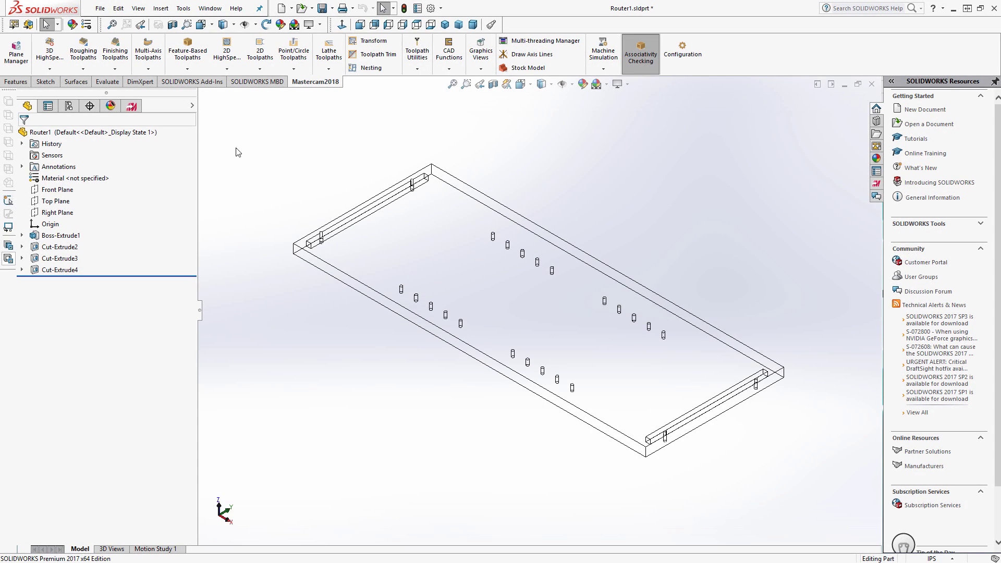
mouse_move(130, 107)
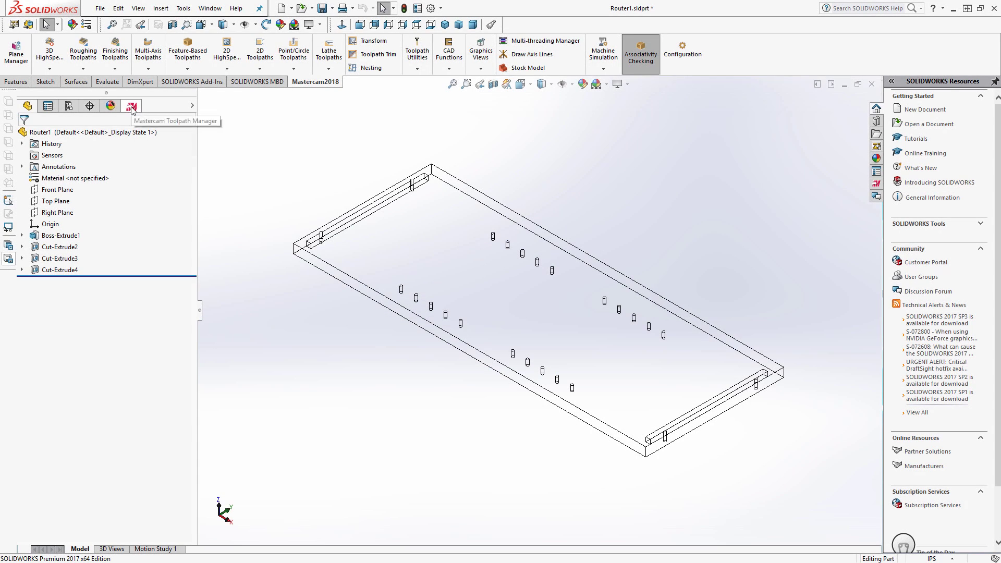
Step: Start a router Drill toolpath and enable Limit search in Point Manager for the panel holes
left_click(132, 105)
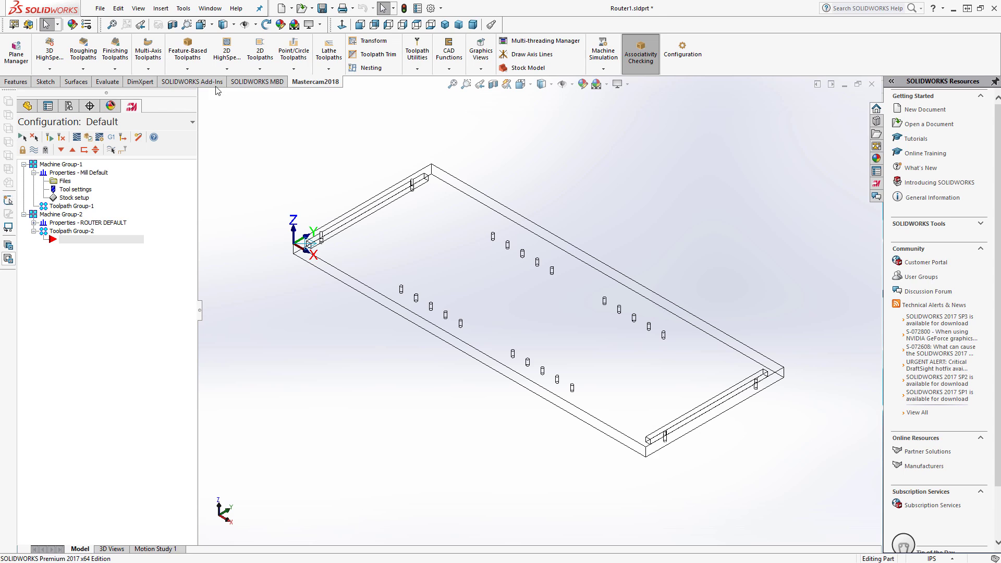
left_click(293, 69)
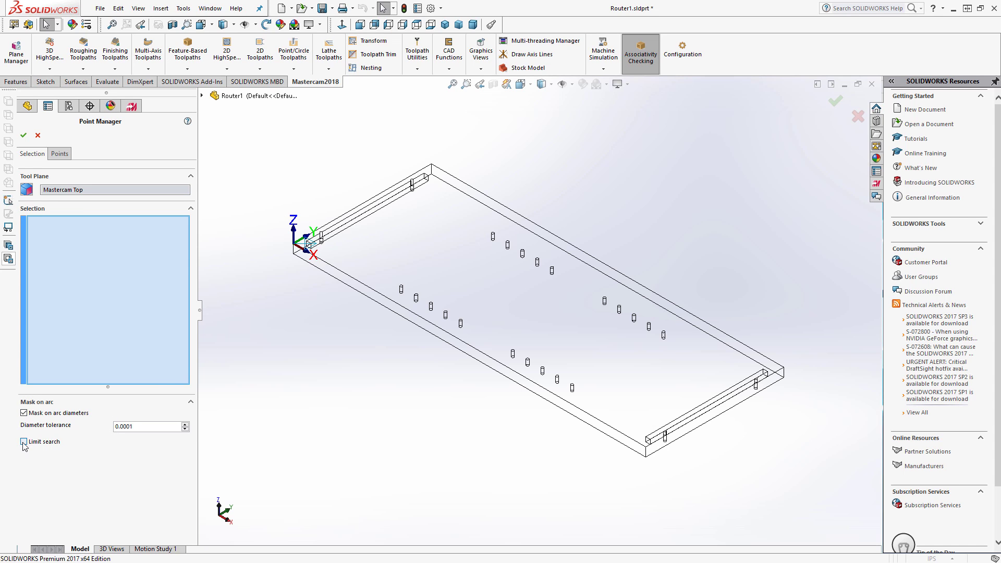
left_click(22, 442)
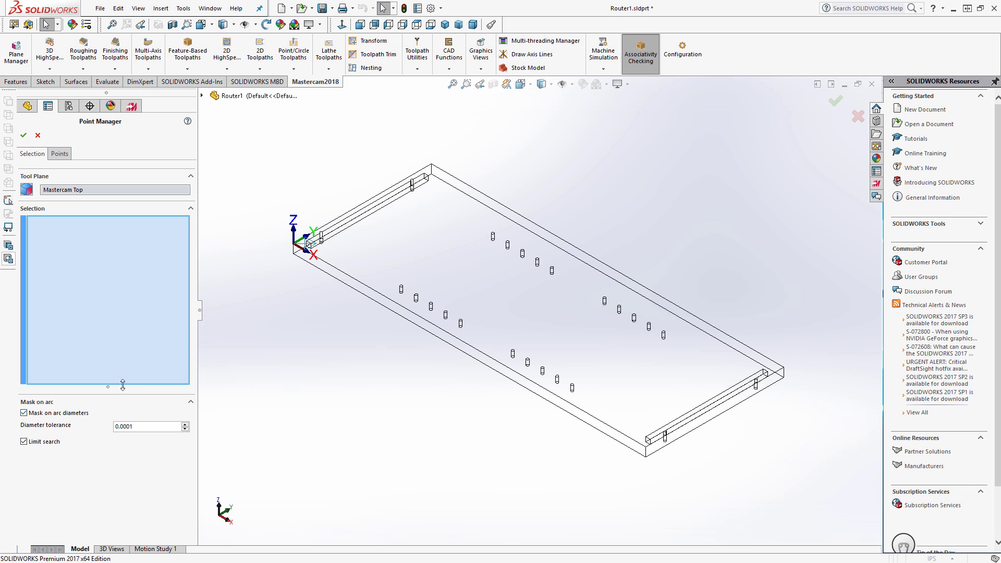
mouse_move(395, 290)
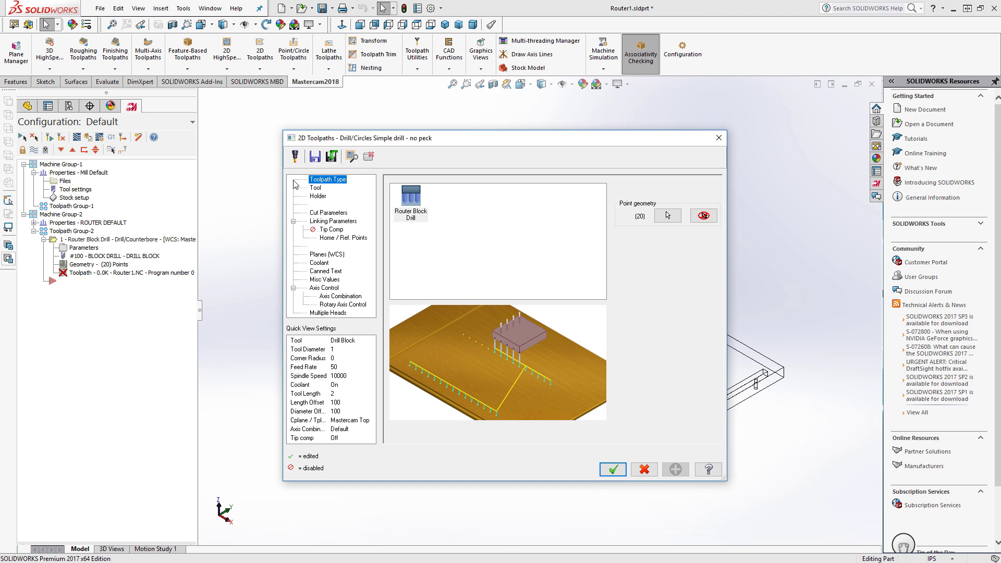
Step: Select the Drill Block tool, set Depth to -0.75 in Linking Parameters and accept the toolpath
left_click(315, 188)
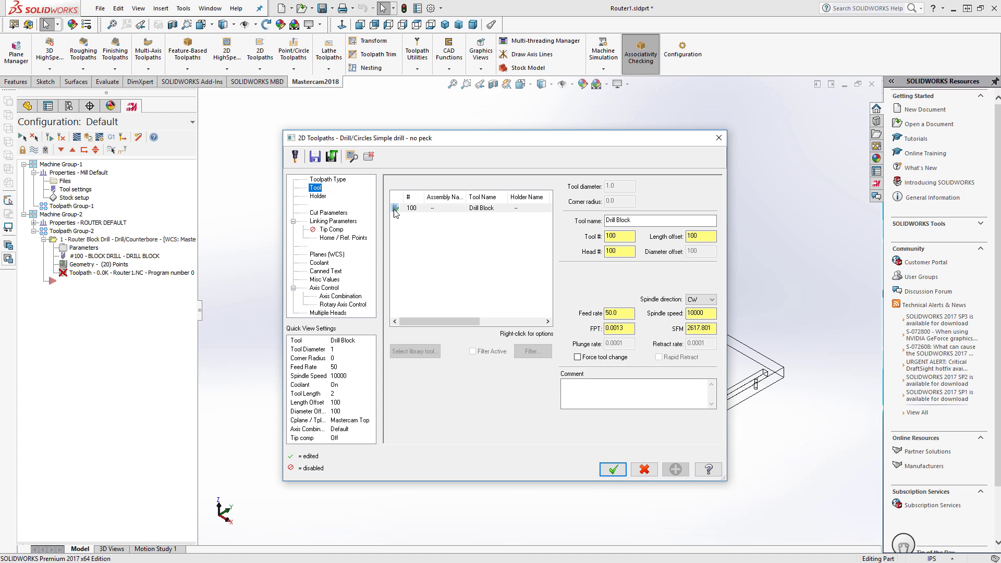
left_click(467, 208)
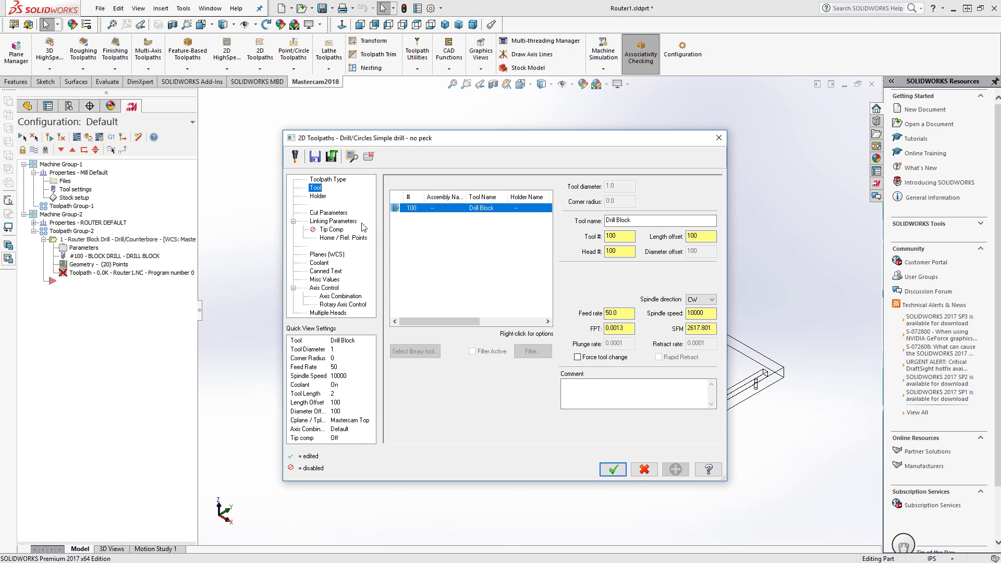
left_click(334, 221)
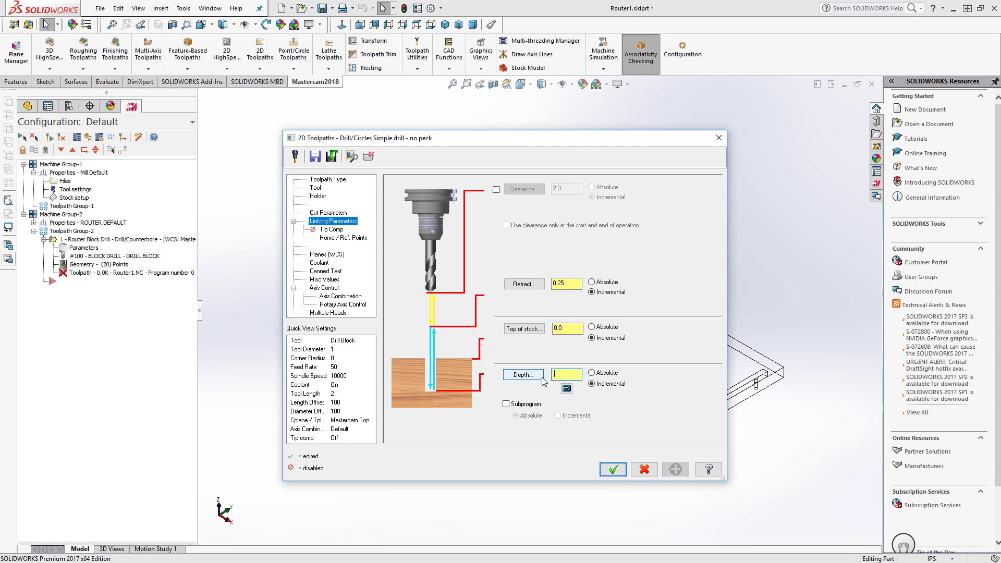
type("-0.75")
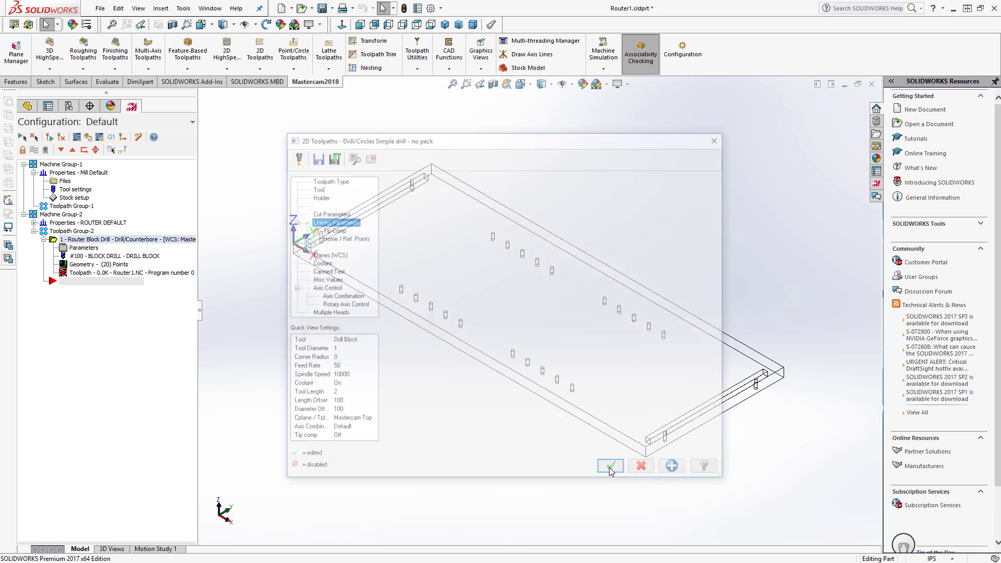
left_click(611, 465)
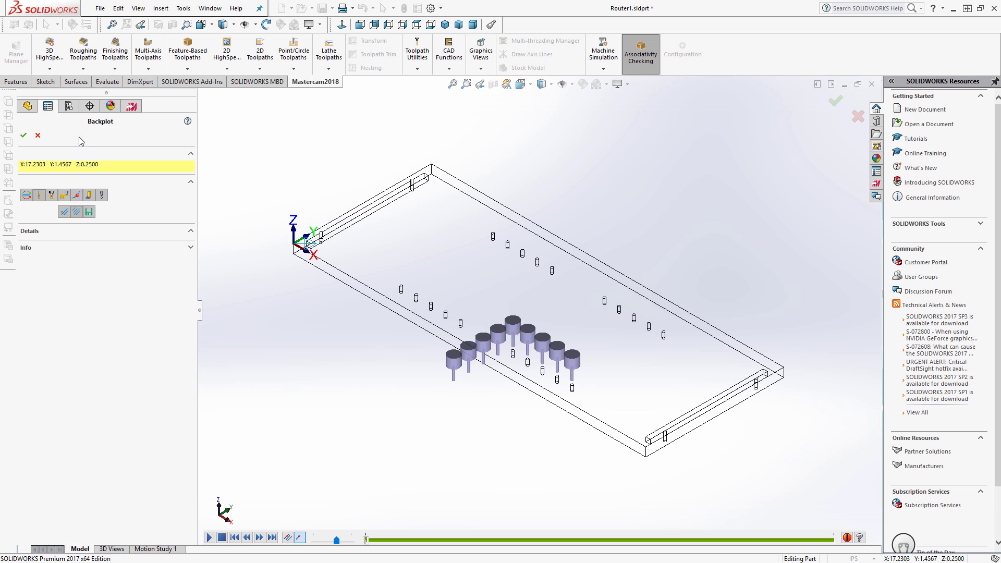
mouse_move(166, 507)
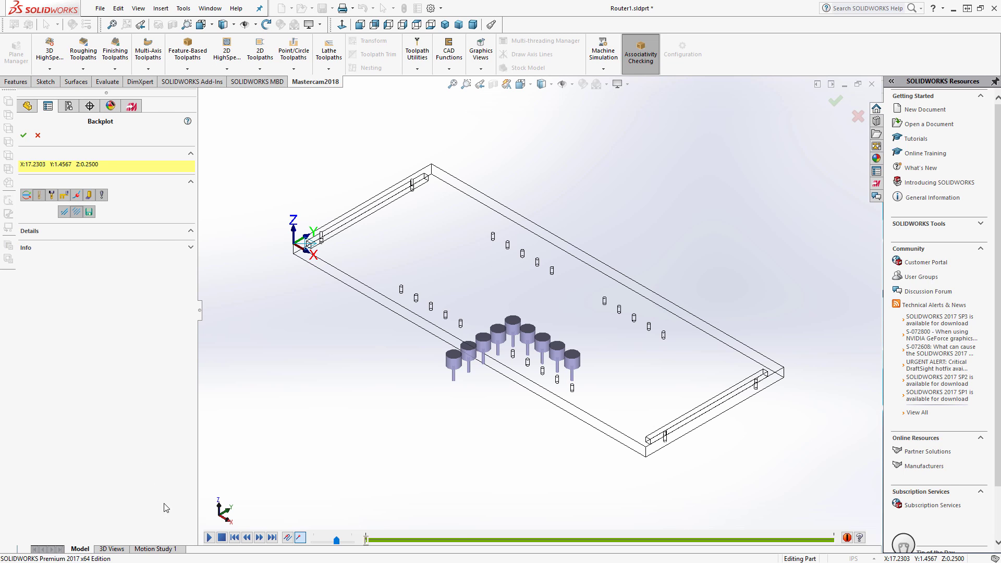
Step: Run the block drill backplot over the panel holes
left_click(208, 552)
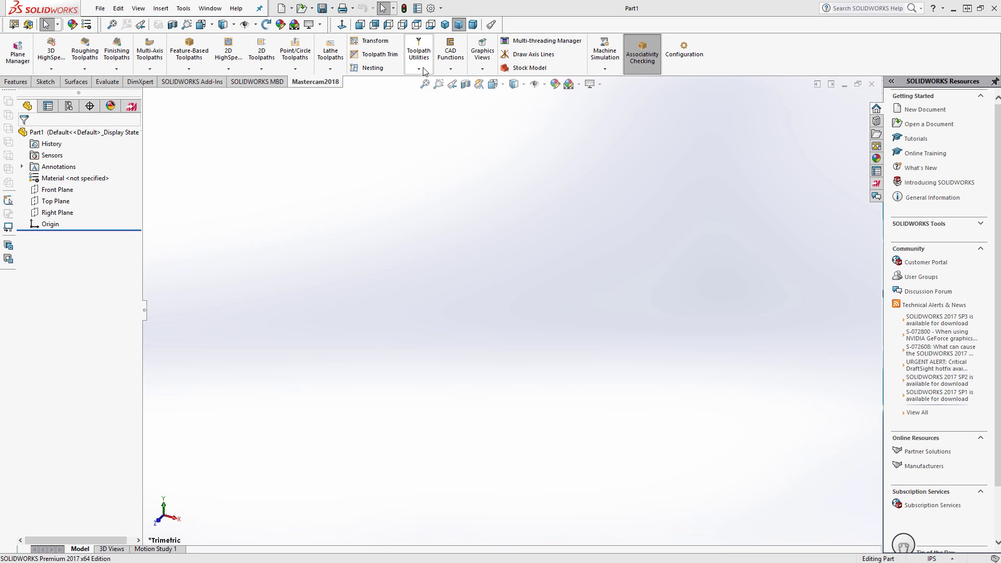
Step: Launch Mastercam ATP and load the ACME_CNCList.txt cutlist of 3/4 Melamine parts
left_click(420, 69)
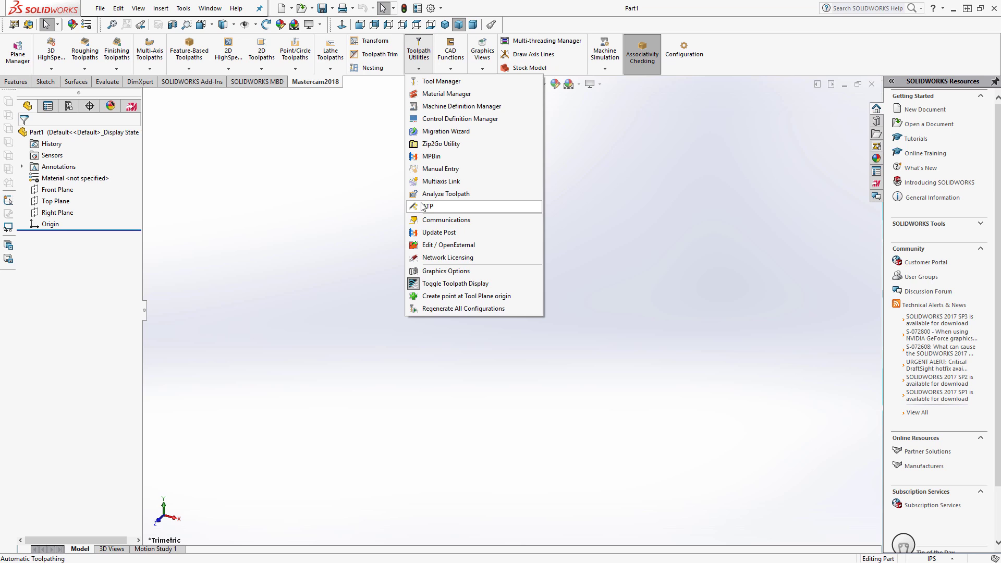
left_click(426, 206)
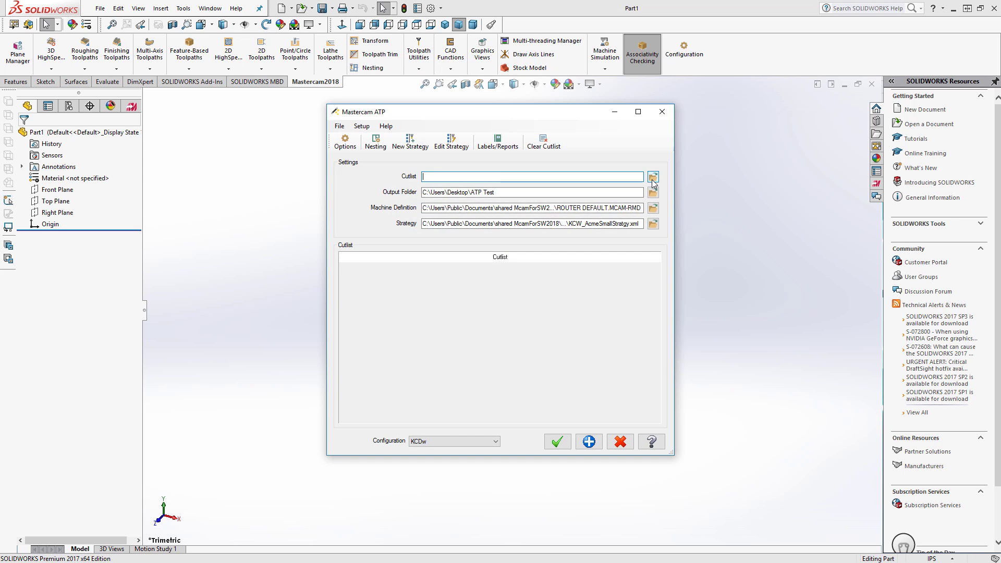
left_click(653, 177)
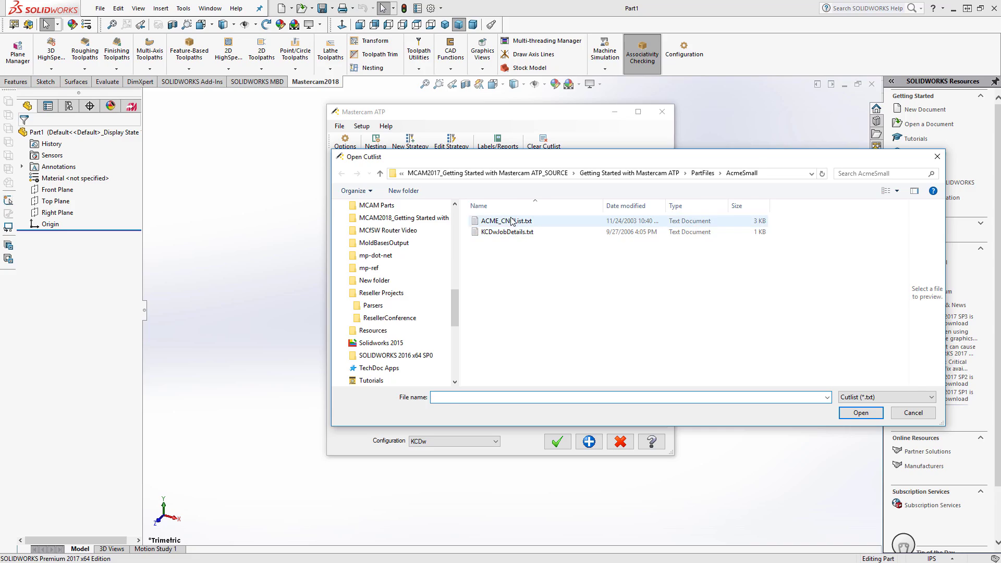
left_click(861, 413)
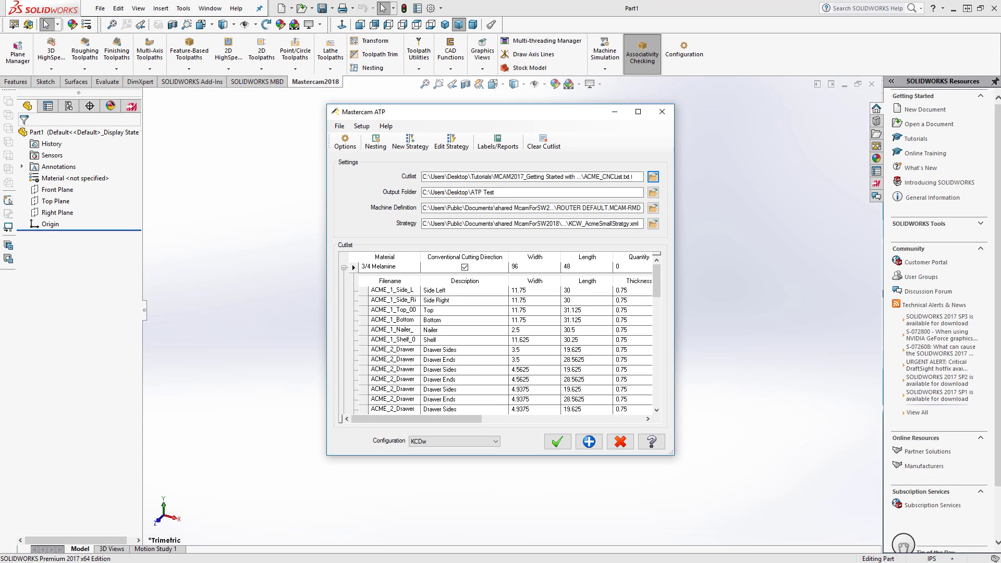
mouse_move(639, 402)
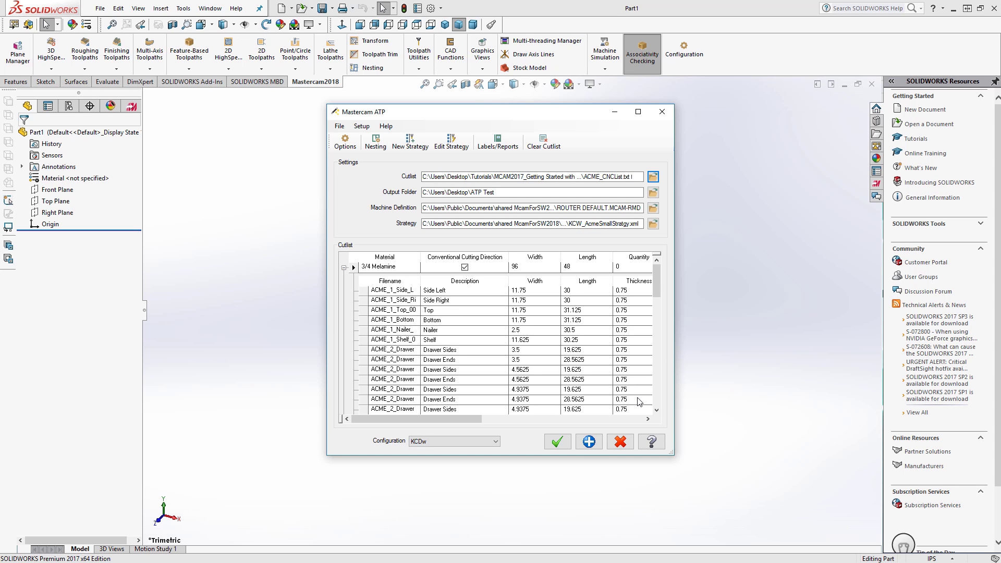